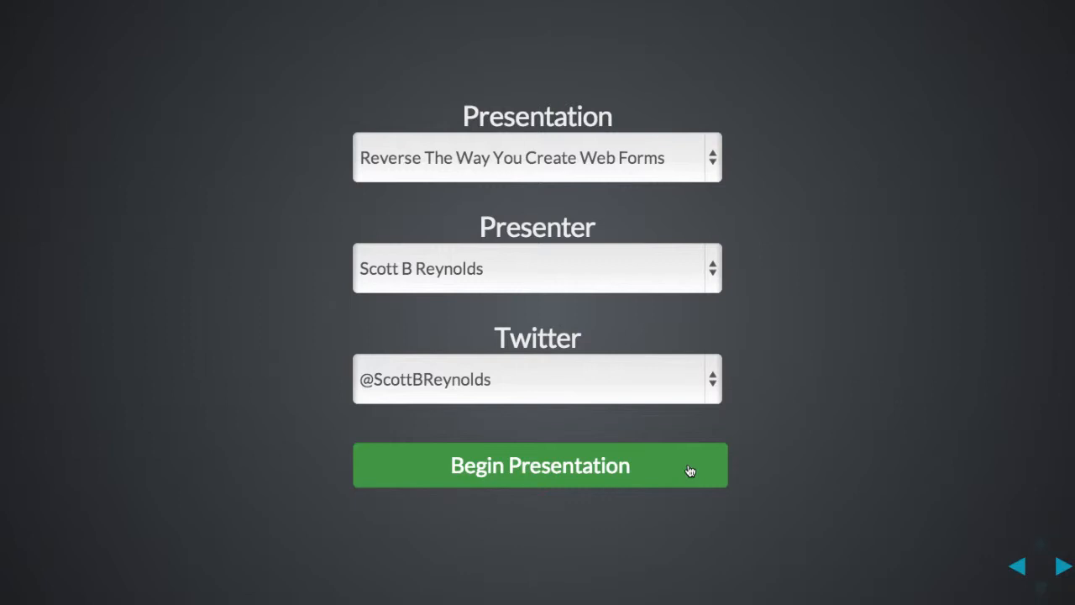
# Step: Begin the presentation from the title slide
pyautogui.click(540, 465)
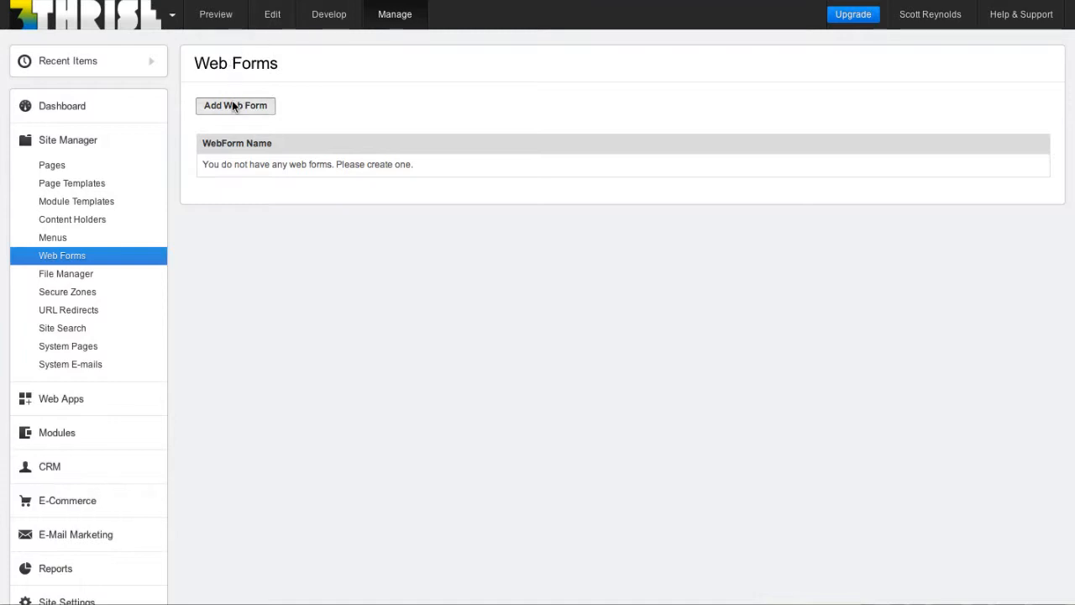
# Step: Add a new web form named 'My Form' and save it
pyautogui.click(235, 105)
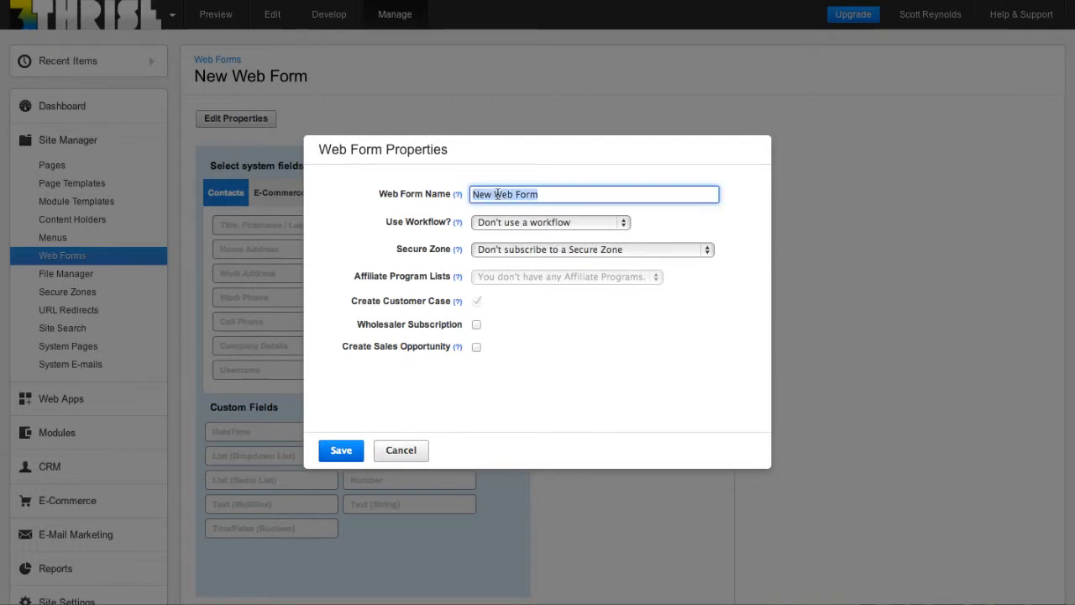
pyautogui.write('My Form')
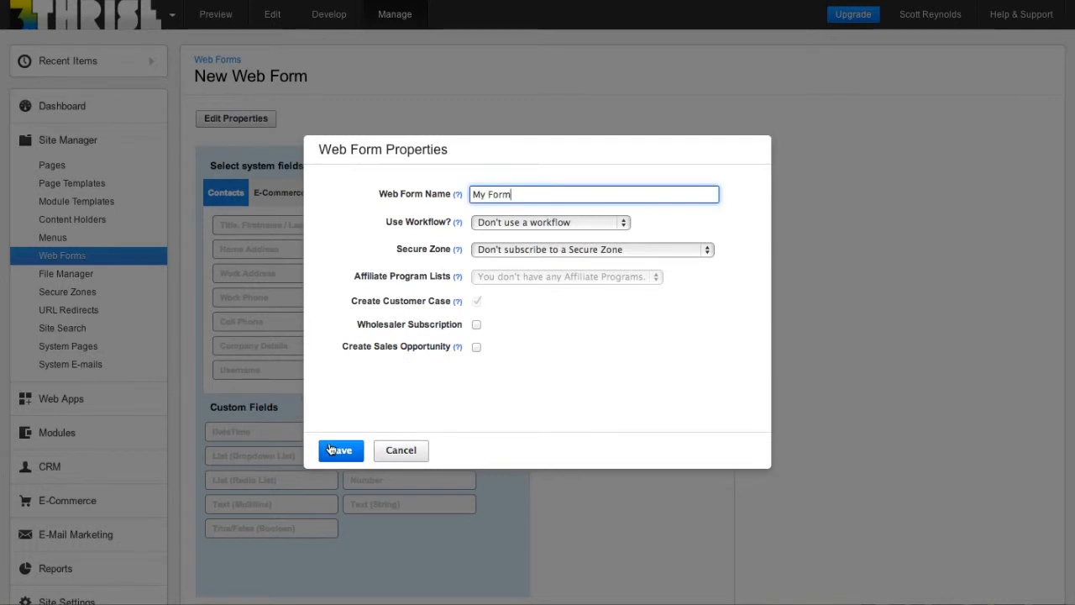
pyautogui.click(340, 450)
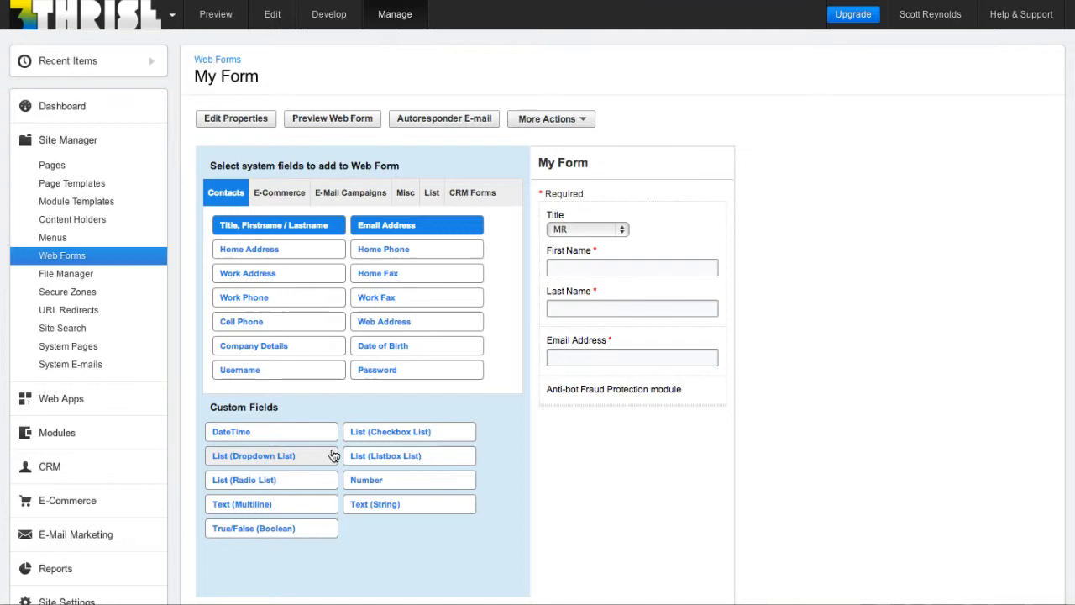
# Step: View the Bootstrap form HTML in index.htm, then open the Menu page's details
pyautogui.click(329, 14)
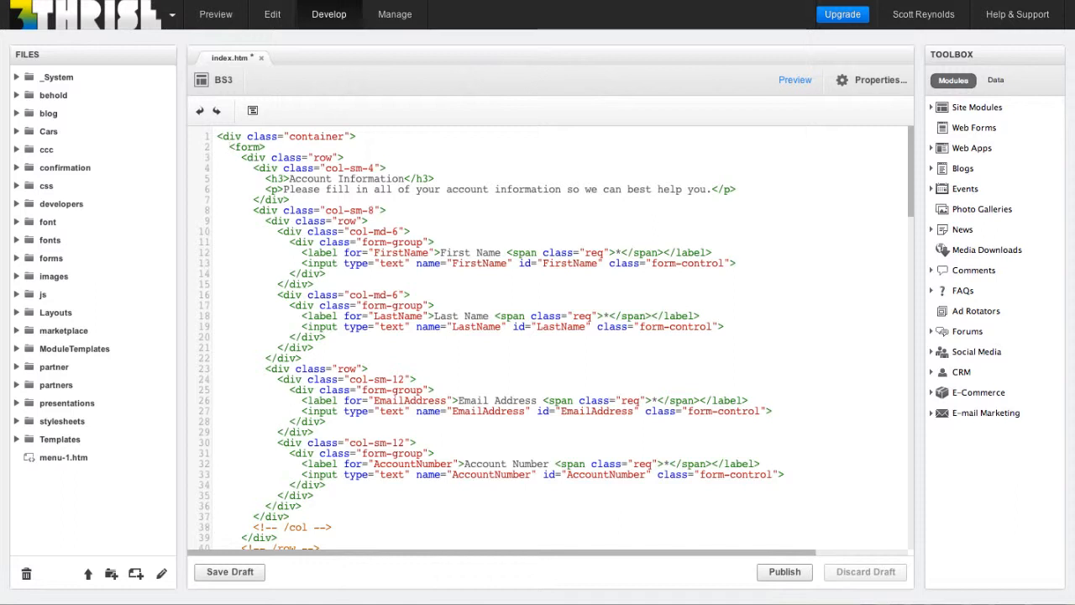
pyautogui.click(454, 217)
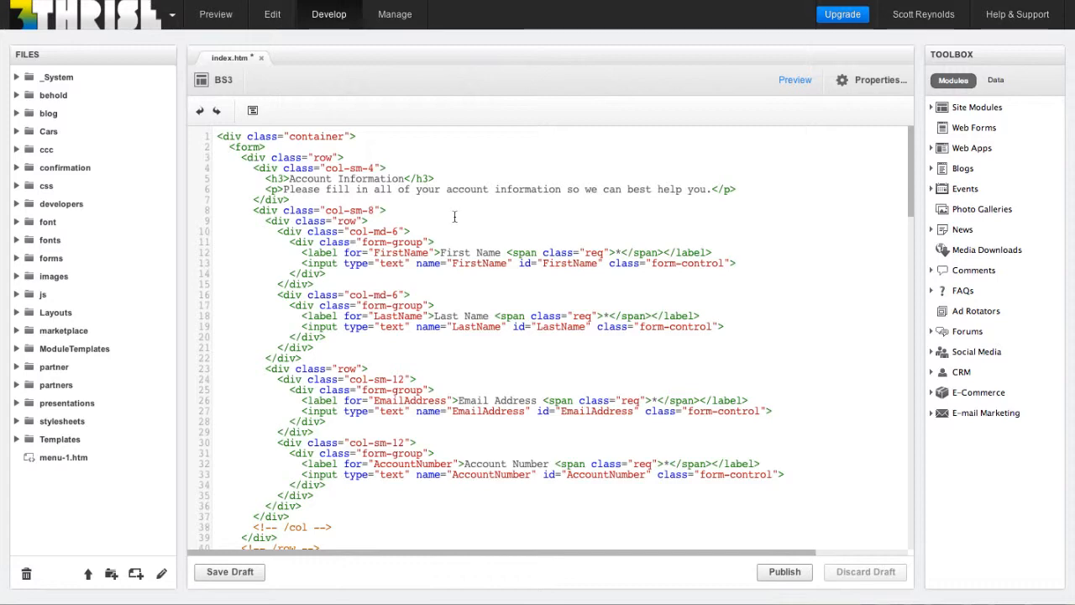
pyautogui.click(395, 14)
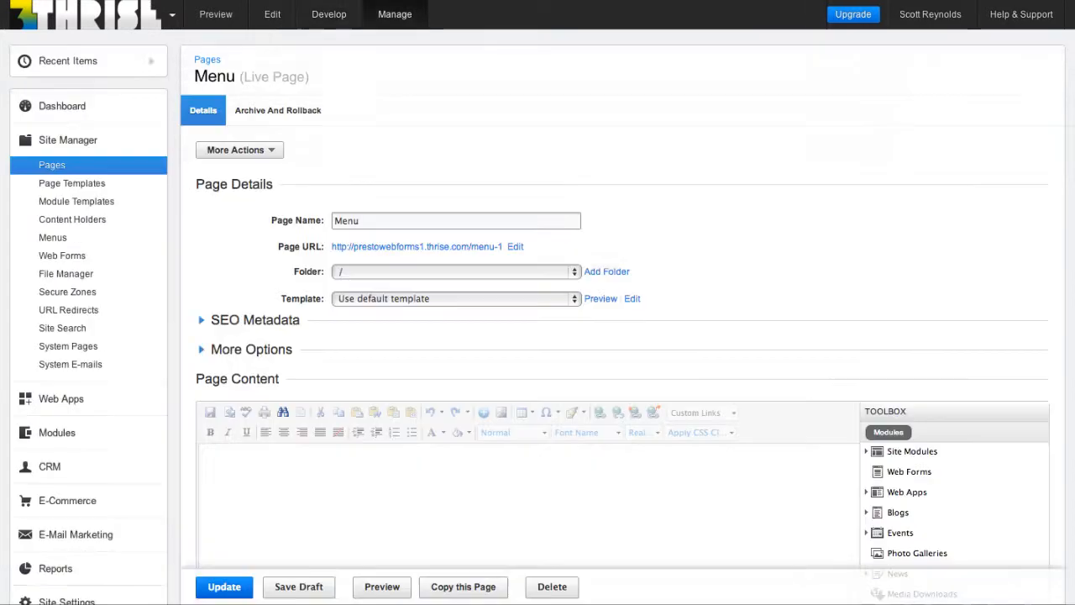
# Step: Publish the Menu page containing the account-information form markup
pyautogui.scroll(-3)
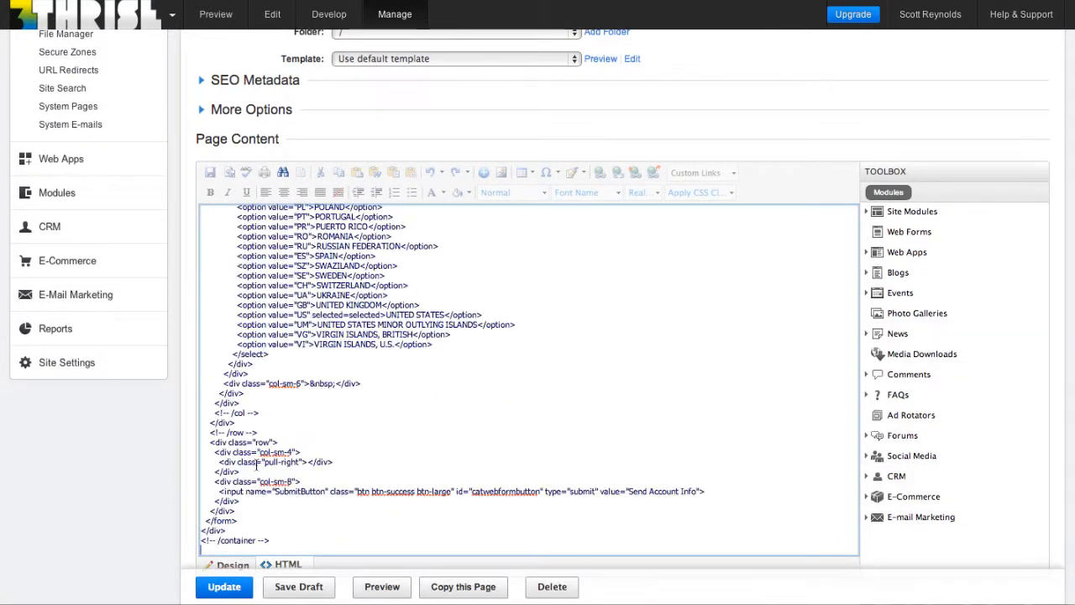
pyautogui.click(223, 586)
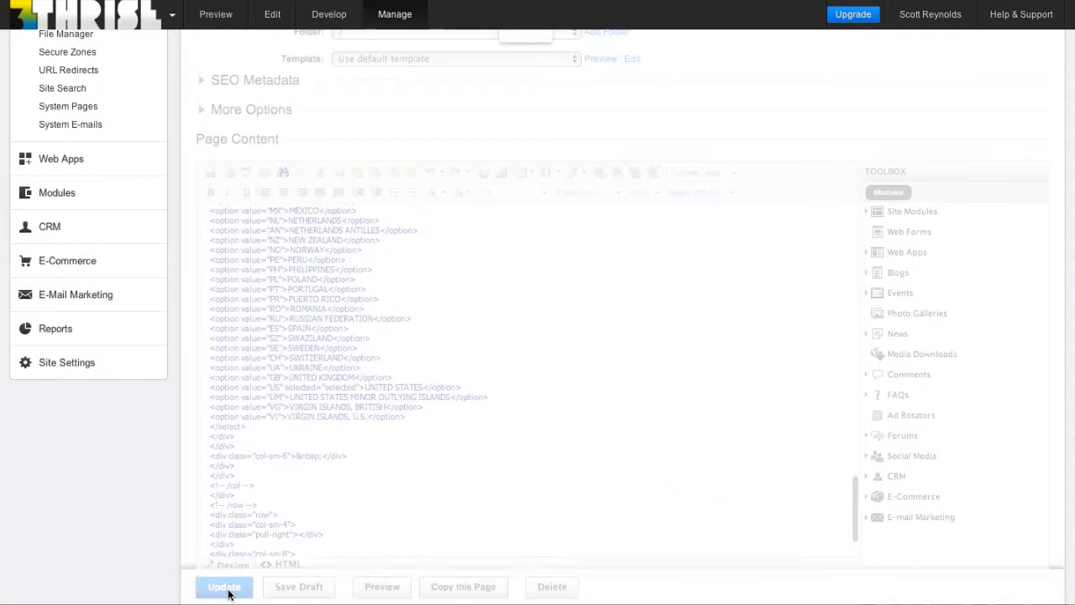
pyautogui.click(224, 586)
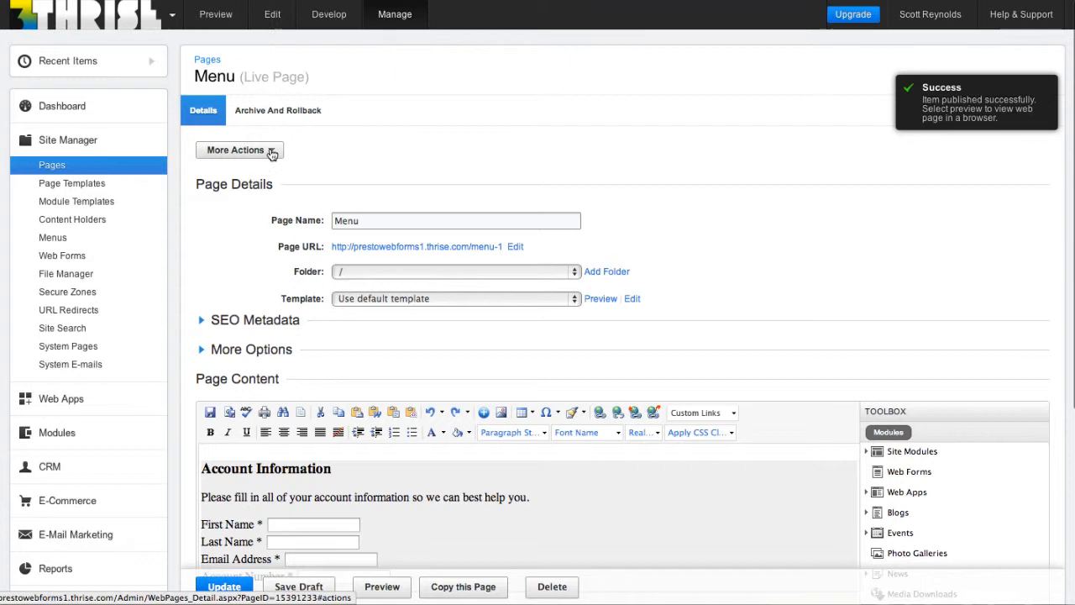
# Step: Optimize the page content, converting WebForm #1 into a web form named 'My New Form'
pyautogui.click(239, 150)
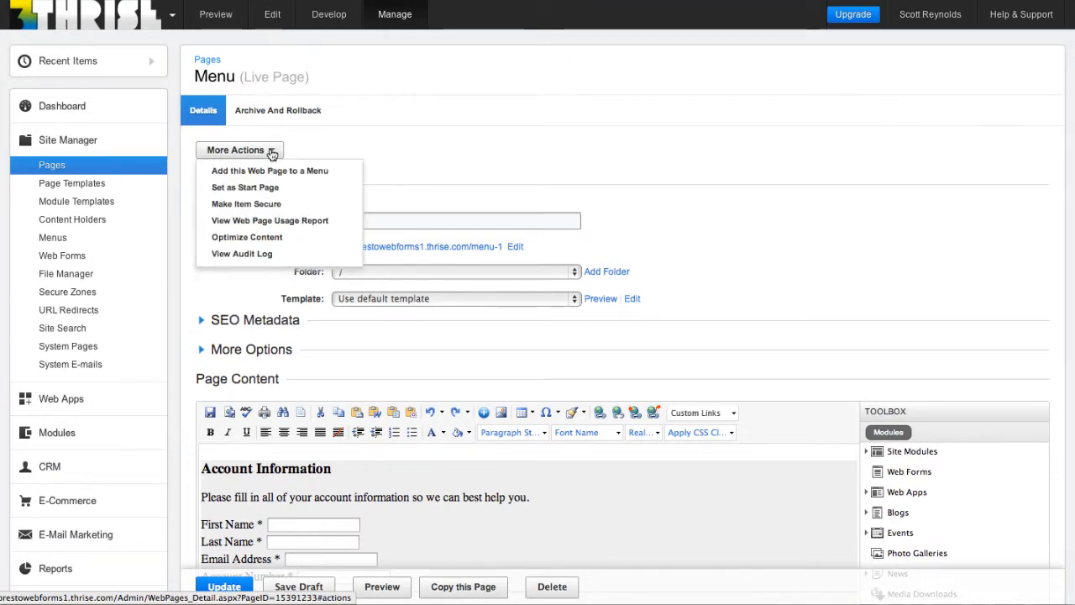
pyautogui.click(246, 237)
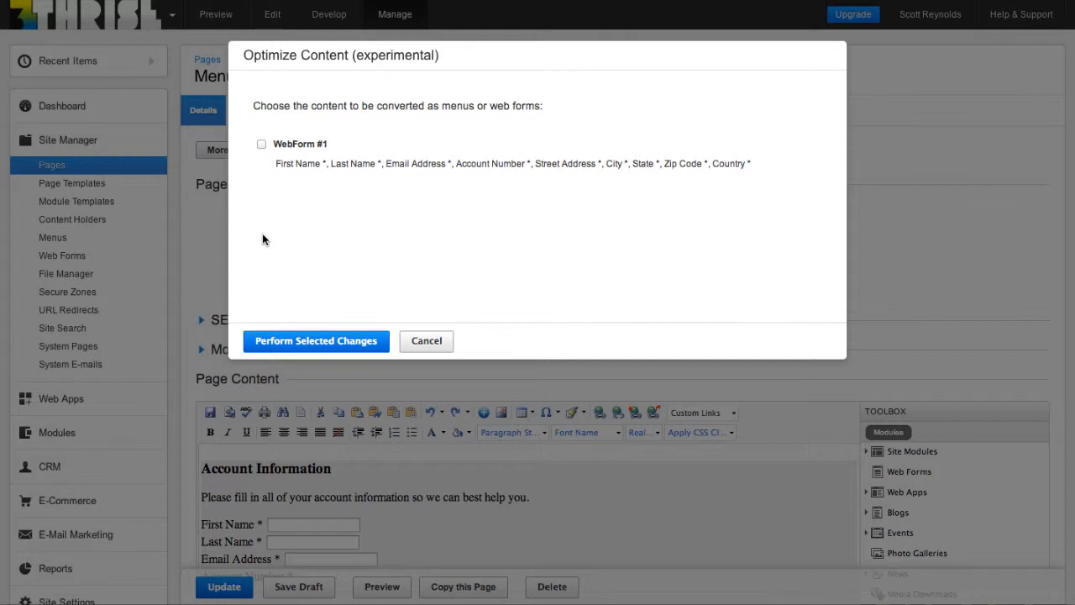
pyautogui.write('My New')
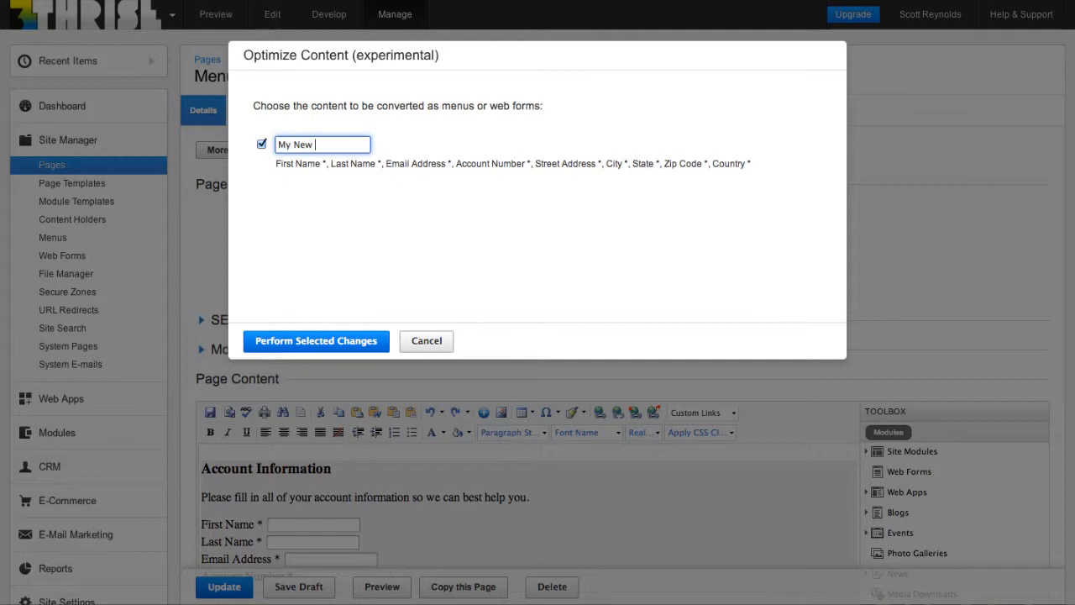
pyautogui.write('Form')
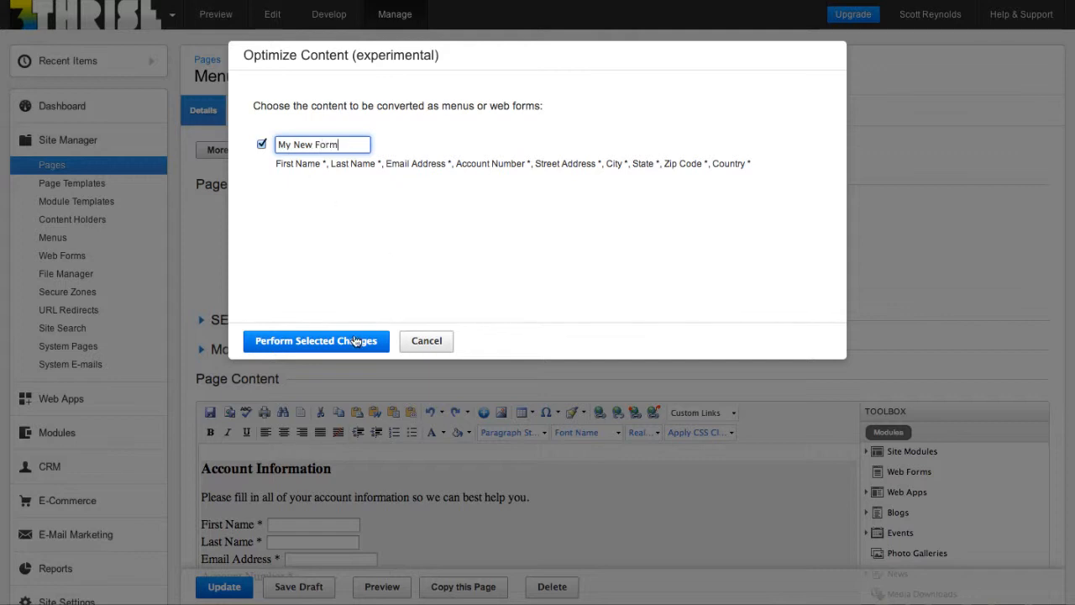
pyautogui.click(315, 340)
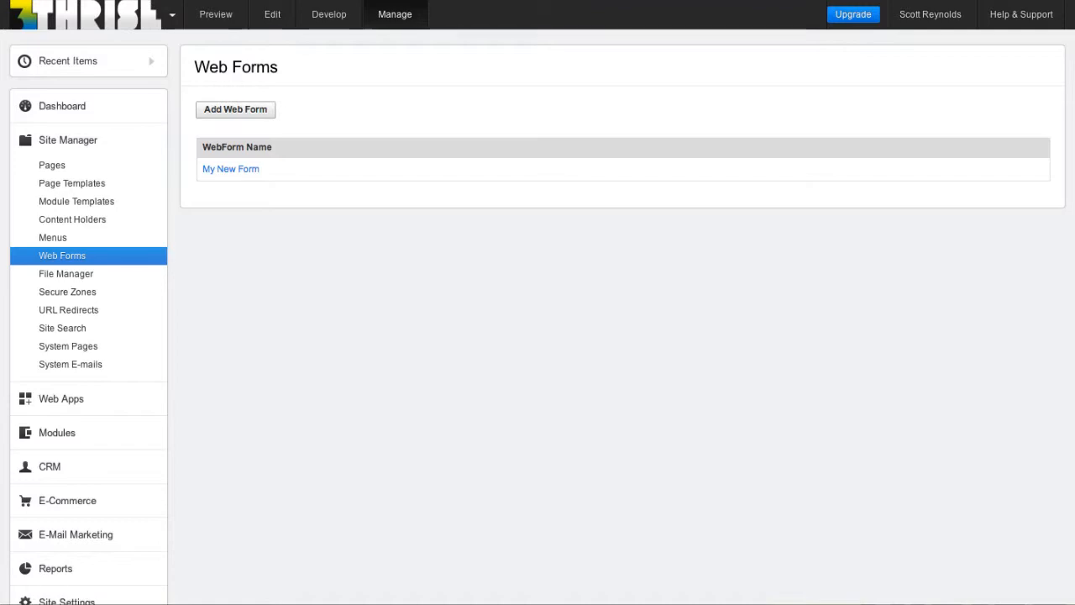
pyautogui.moveTo(240, 170)
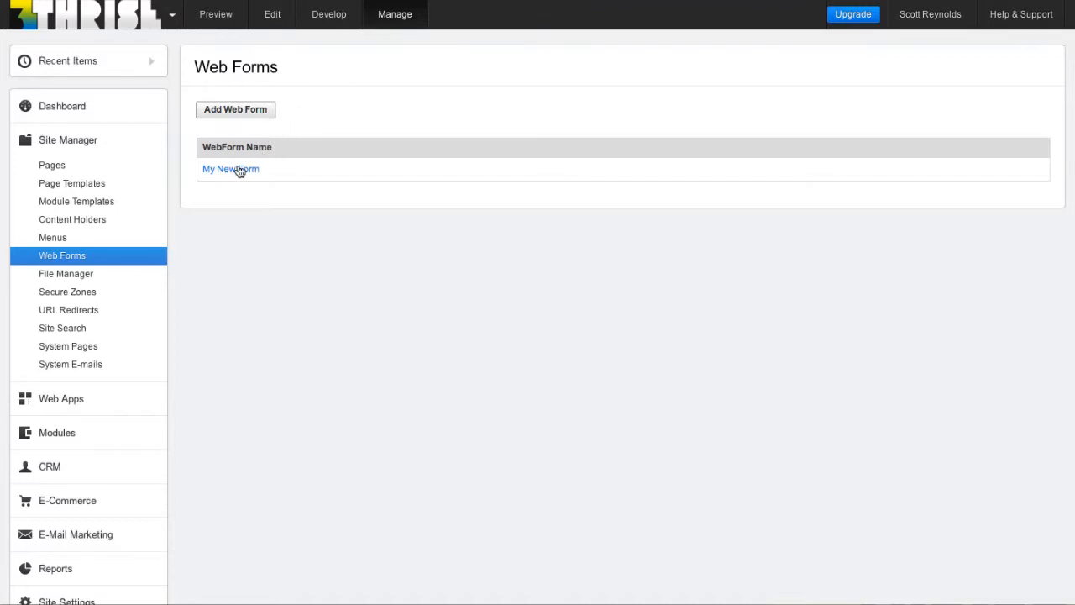
# Step: Open My New Form and scroll through its converted account and address fields
pyautogui.click(230, 168)
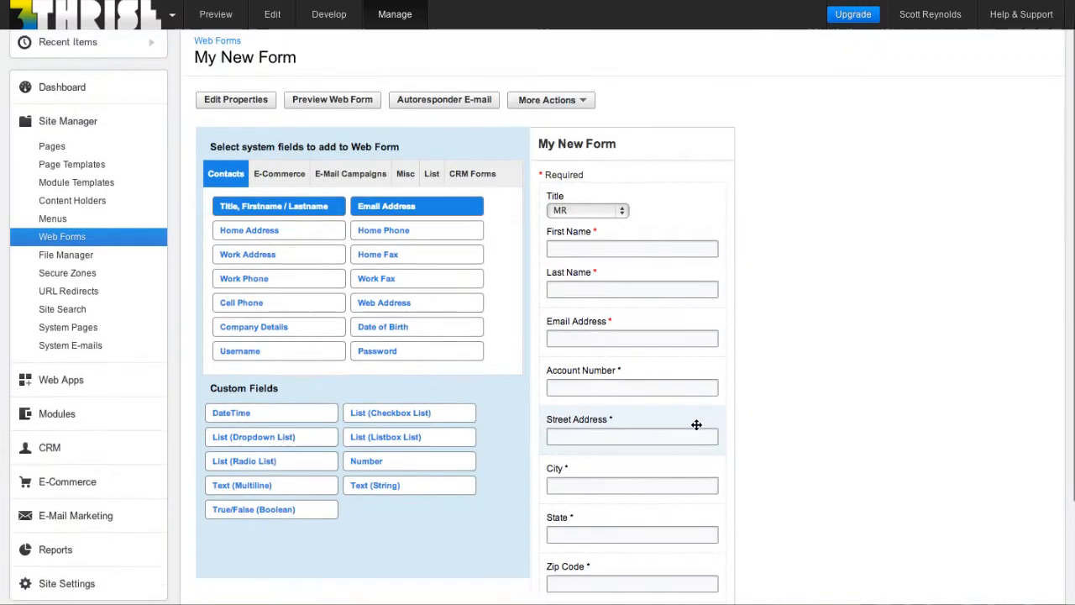
pyautogui.scroll(-3)
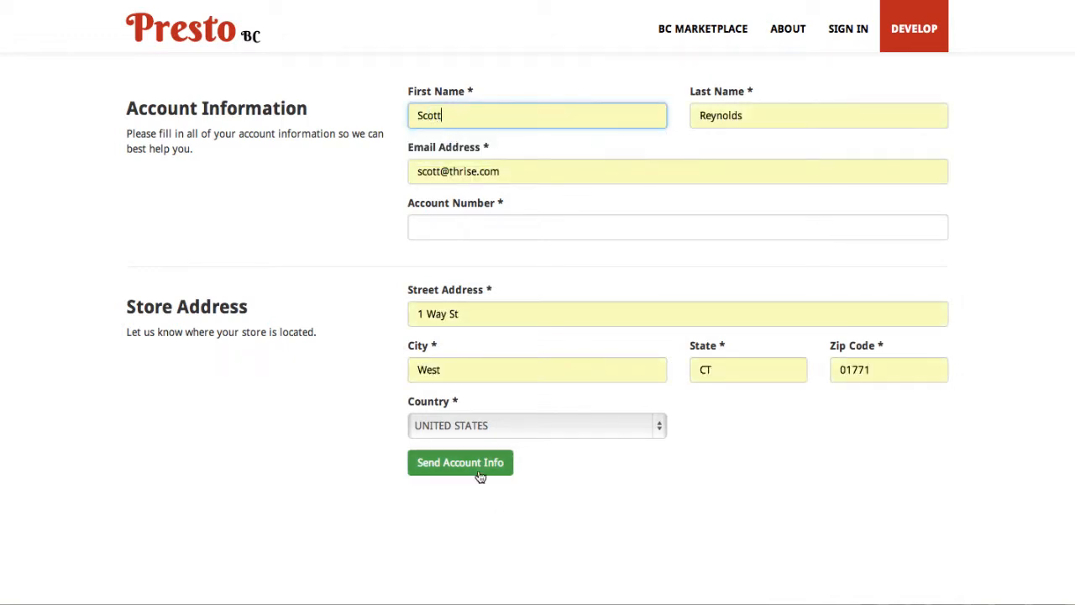
# Step: Submit the filled-in account form with Send Account Info
pyautogui.click(459, 462)
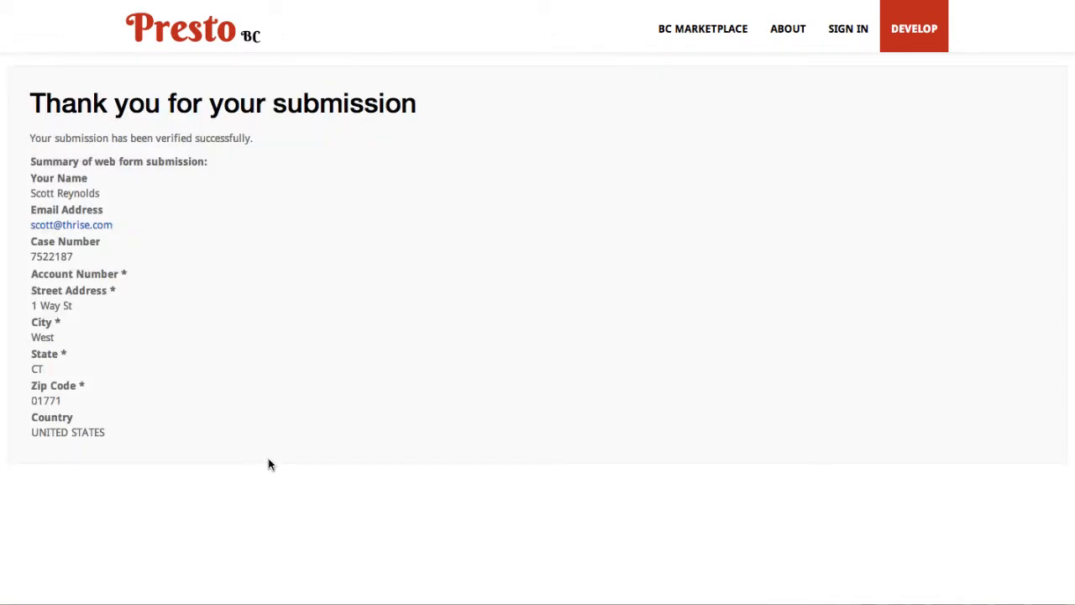